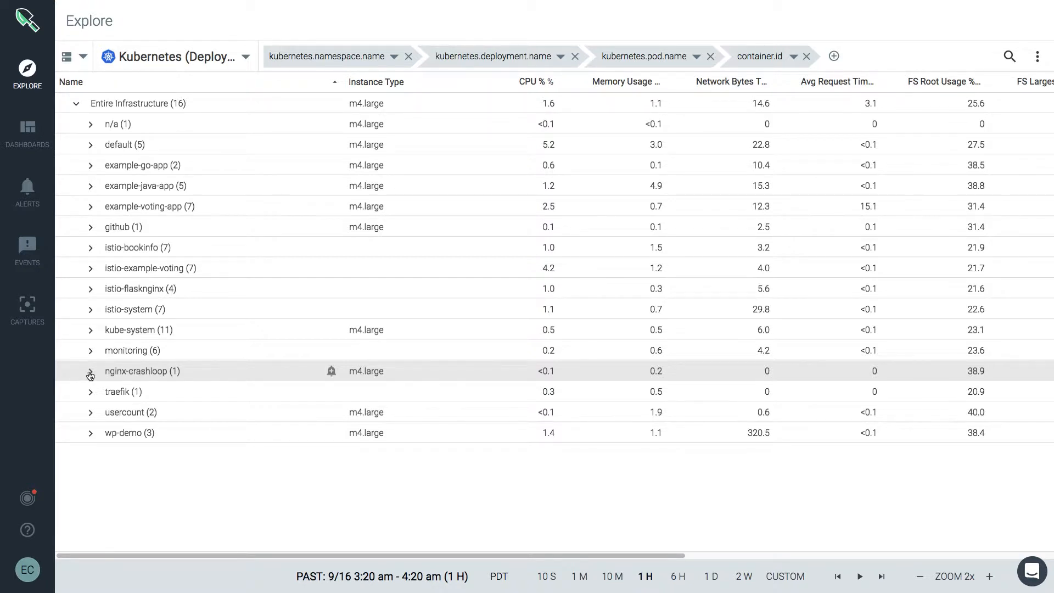
# Step: Expand the nginx-crashloop namespace to show its flask deployment and two pods
pyautogui.click(90, 371)
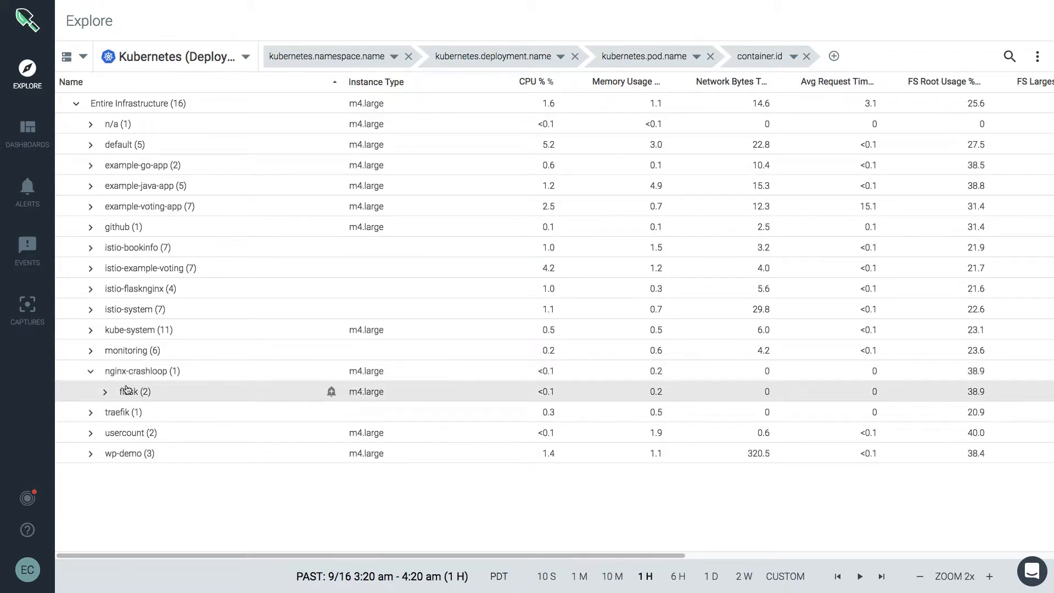
pyautogui.moveTo(120, 363)
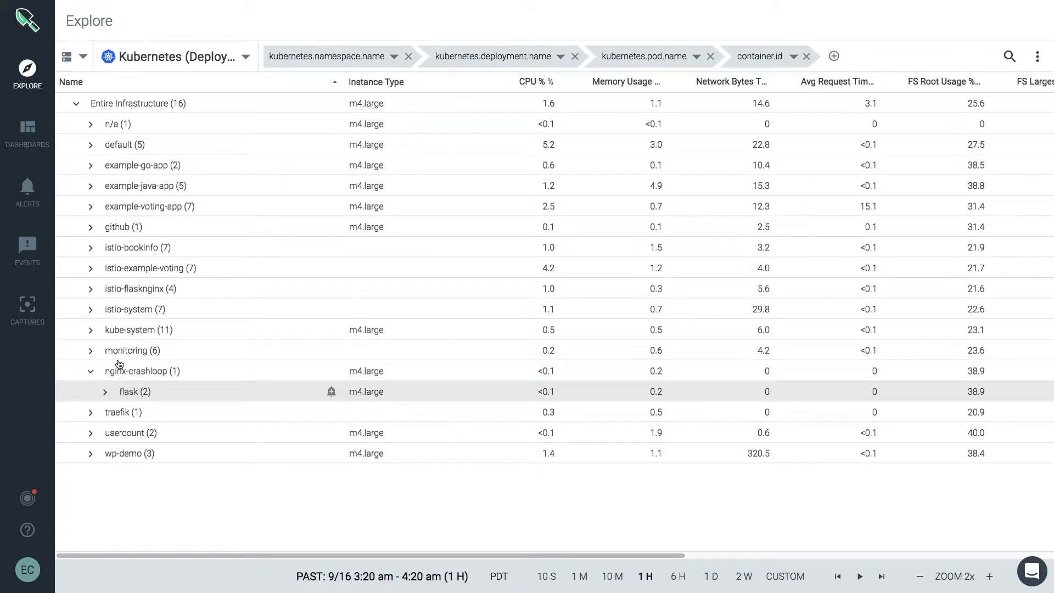
# Step: Show the Alerts list, including the Pod crash/restart loop alert
pyautogui.click(27, 189)
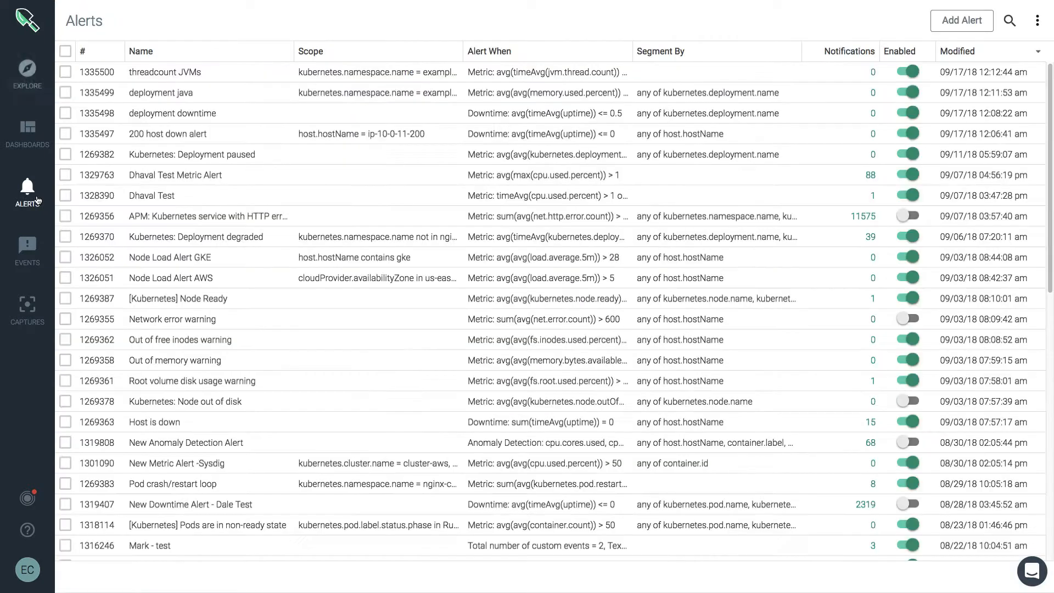
pyautogui.moveTo(199, 484)
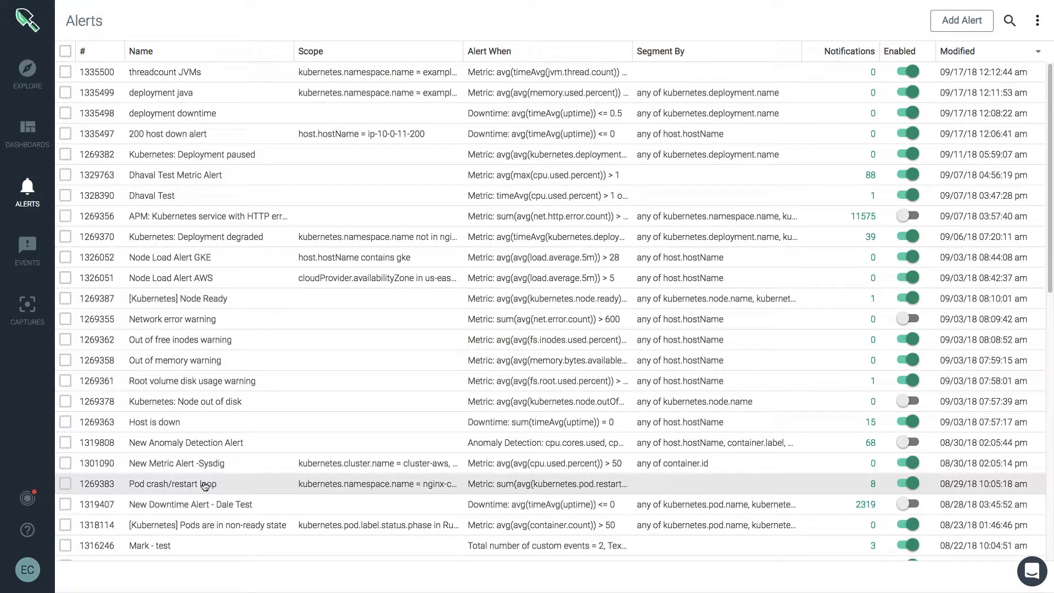
pyautogui.moveTo(216, 488)
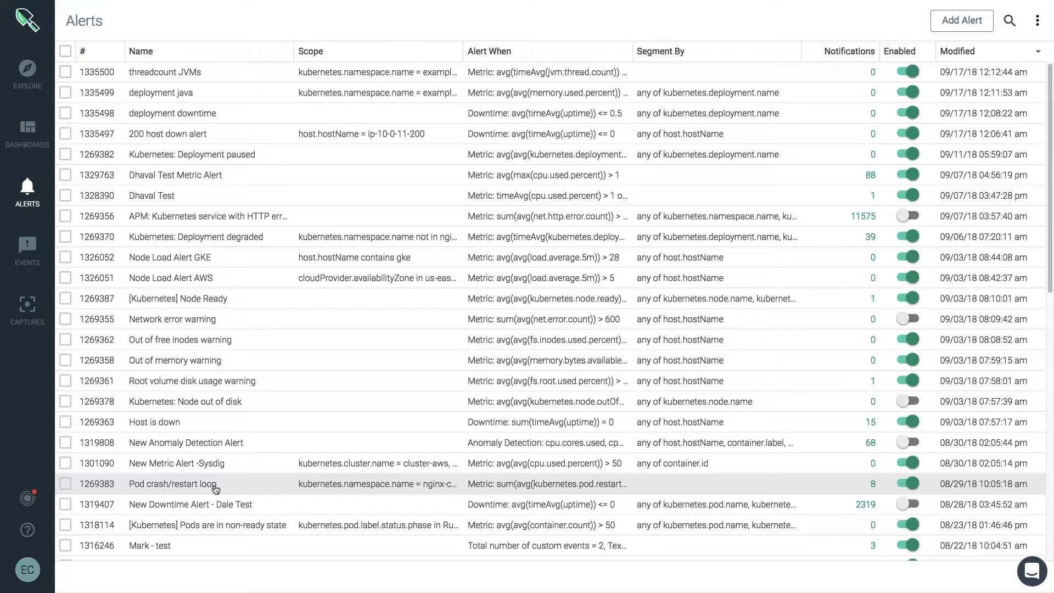
pyautogui.moveTo(323, 484)
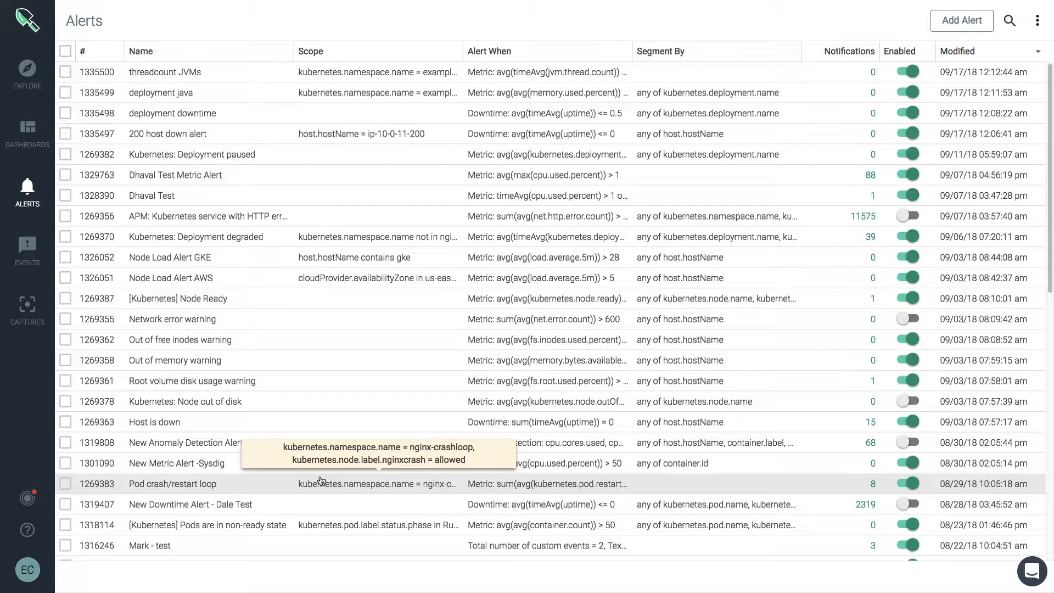
pyautogui.moveTo(502, 484)
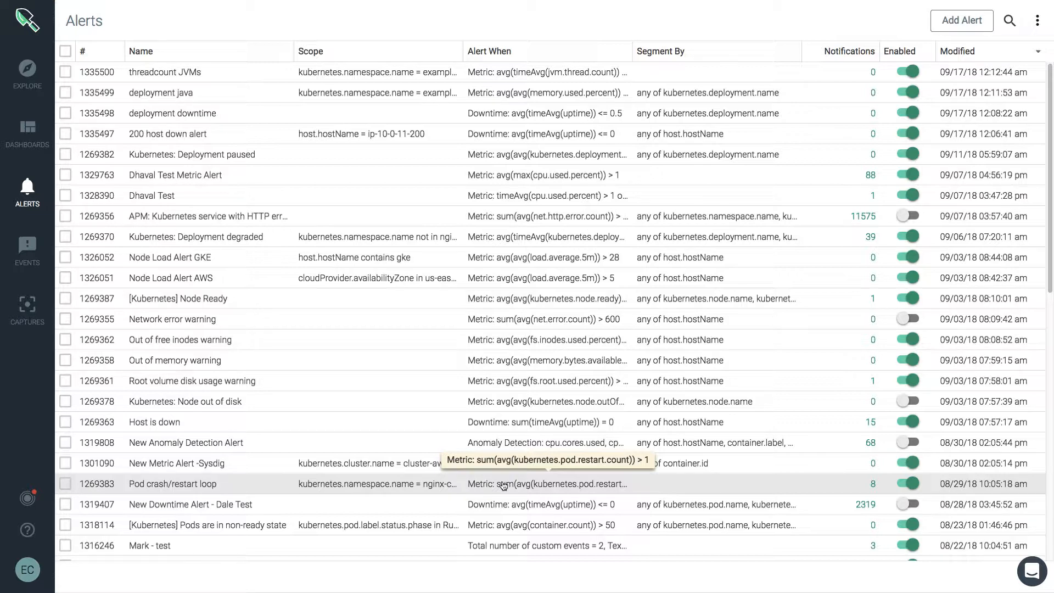
pyautogui.moveTo(483, 486)
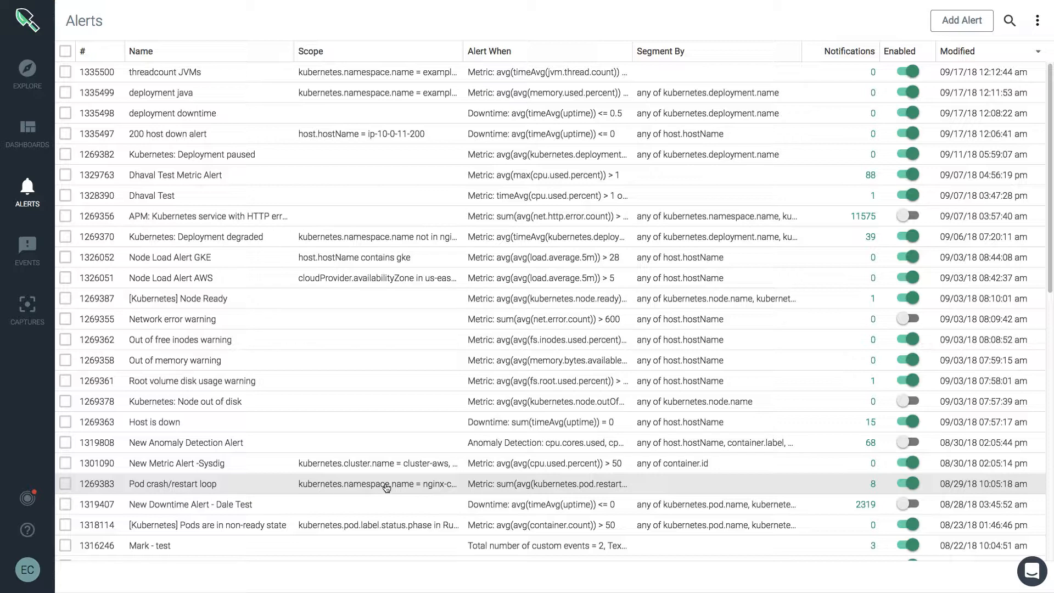
# Step: Open the Pod crash/restart loop alert and show its pod-crashloop.scap capture settings
pyautogui.click(172, 484)
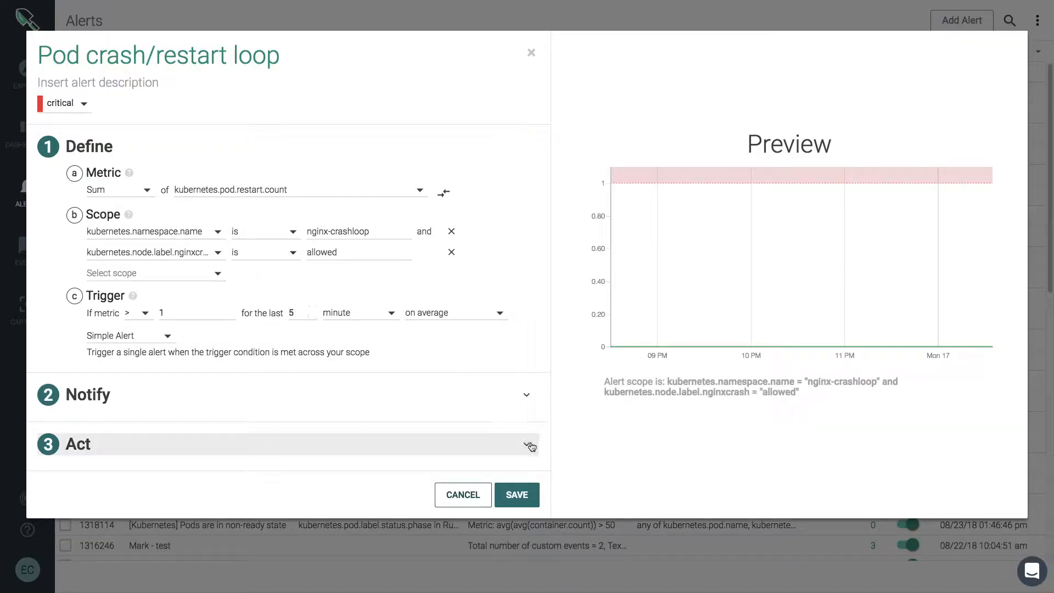
pyautogui.click(520, 444)
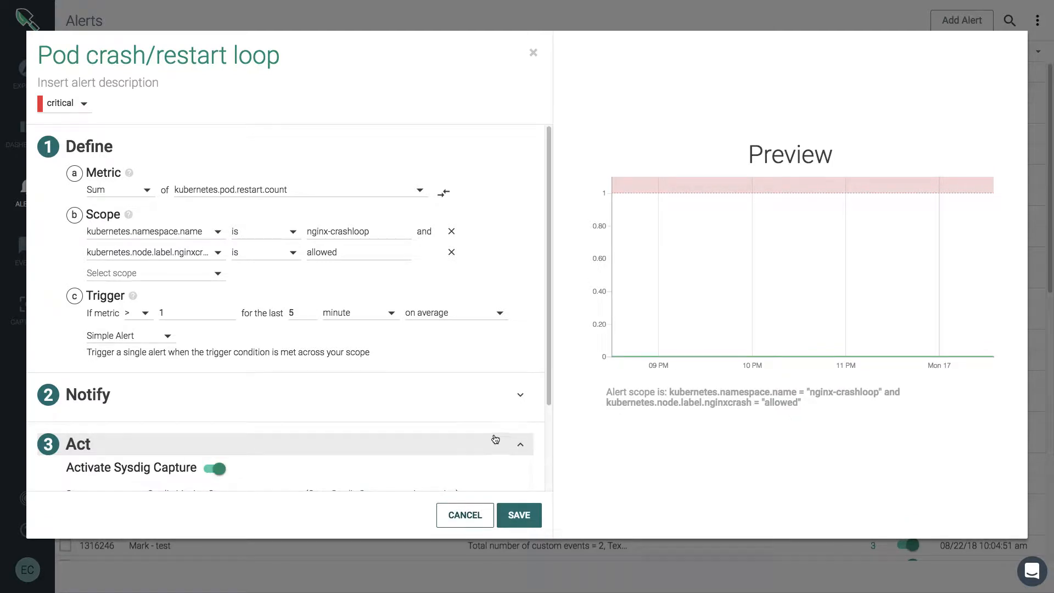
pyautogui.scroll(-3)
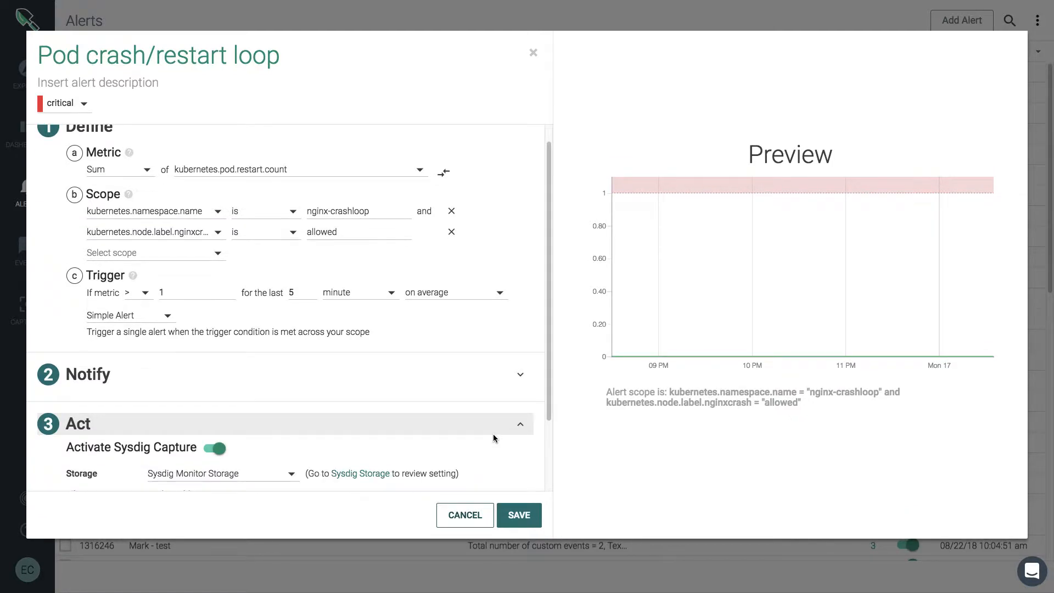
pyautogui.scroll(-3)
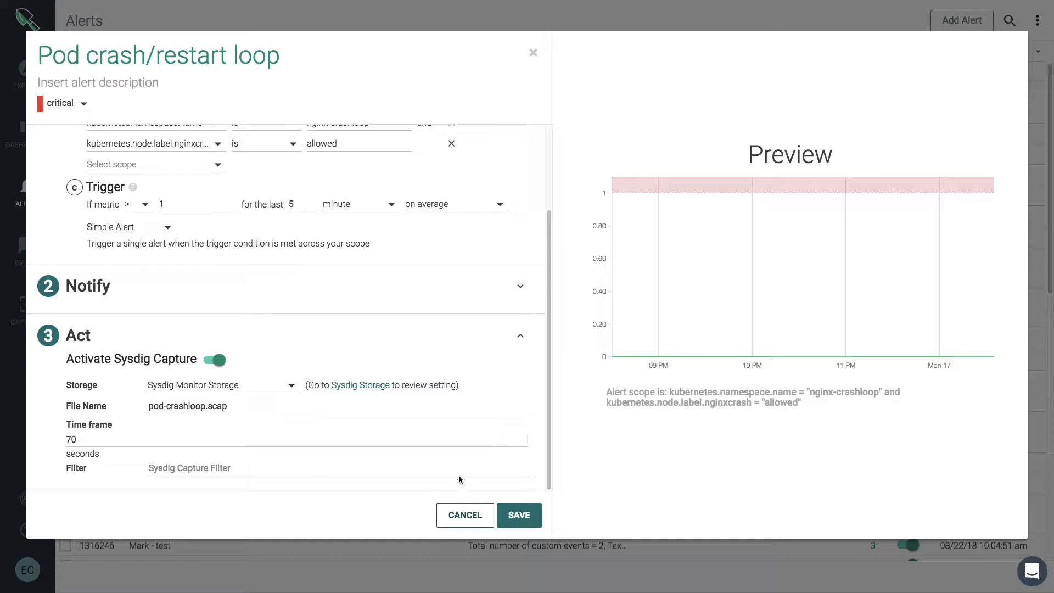
pyautogui.moveTo(465, 518)
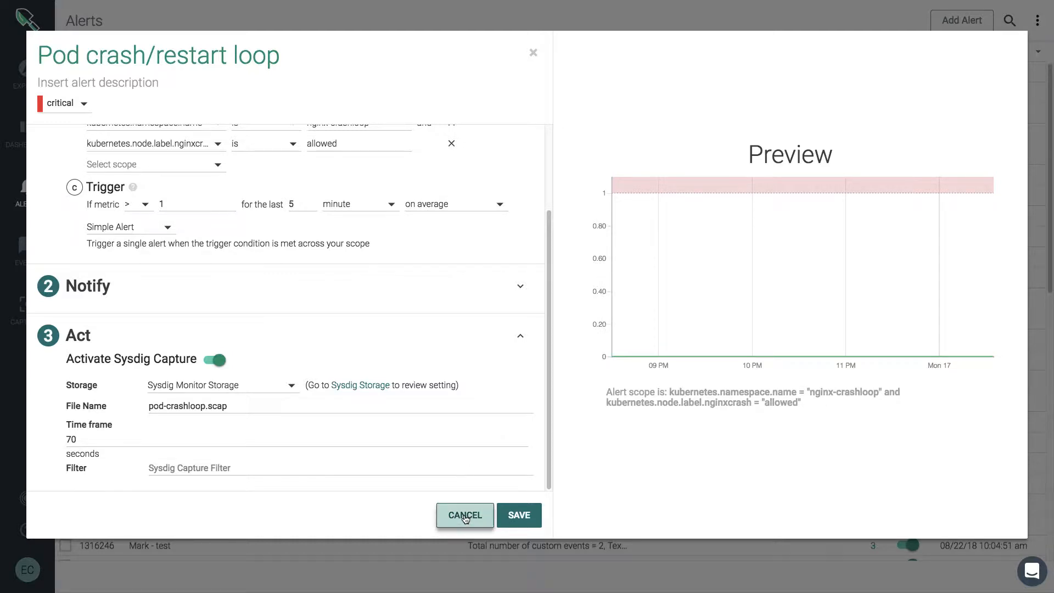
# Step: Cancel the alert editor and list the Pod crash/restart loop alert's events
pyautogui.click(465, 515)
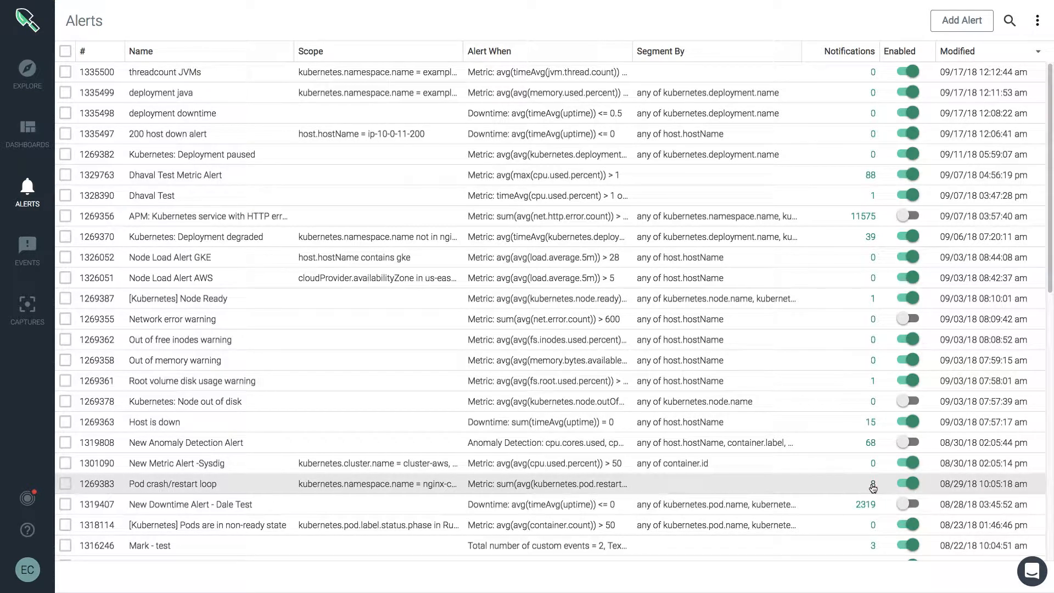
pyautogui.click(26, 249)
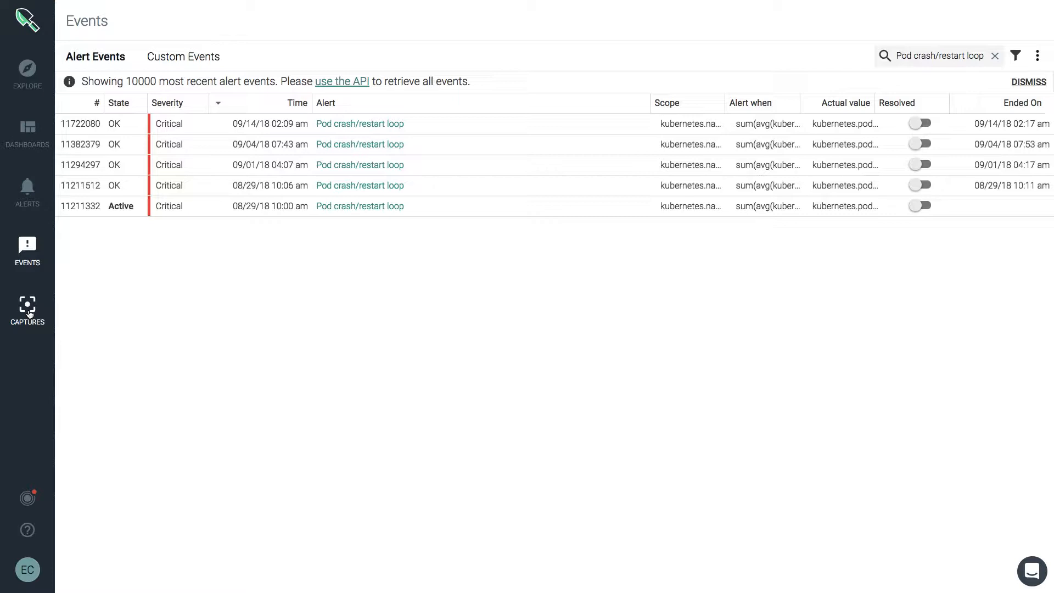
# Step: Show the Capture files page with the pod-crashloop capture
pyautogui.click(28, 309)
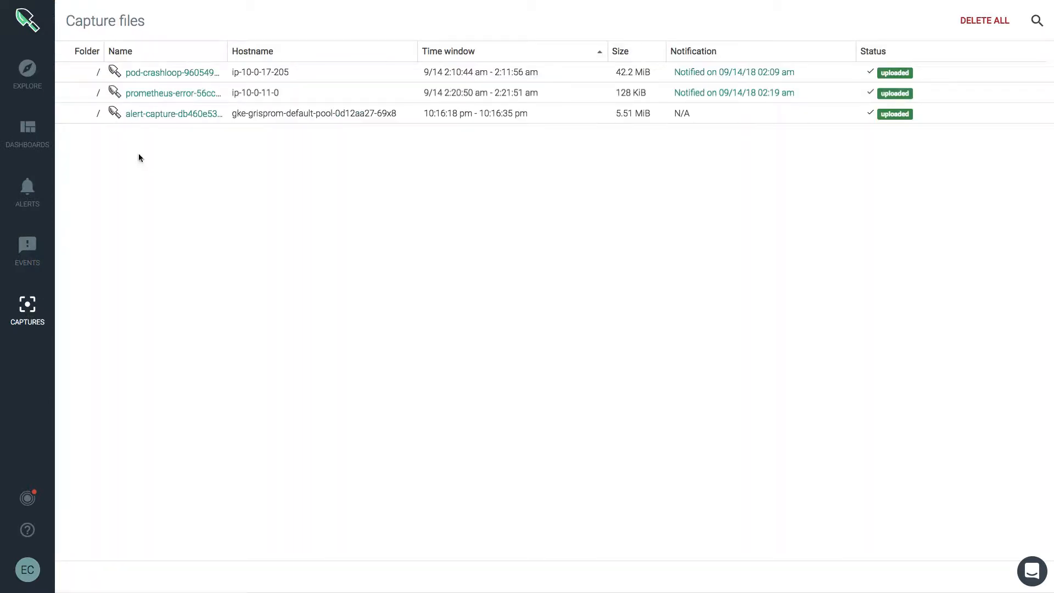
pyautogui.moveTo(159, 76)
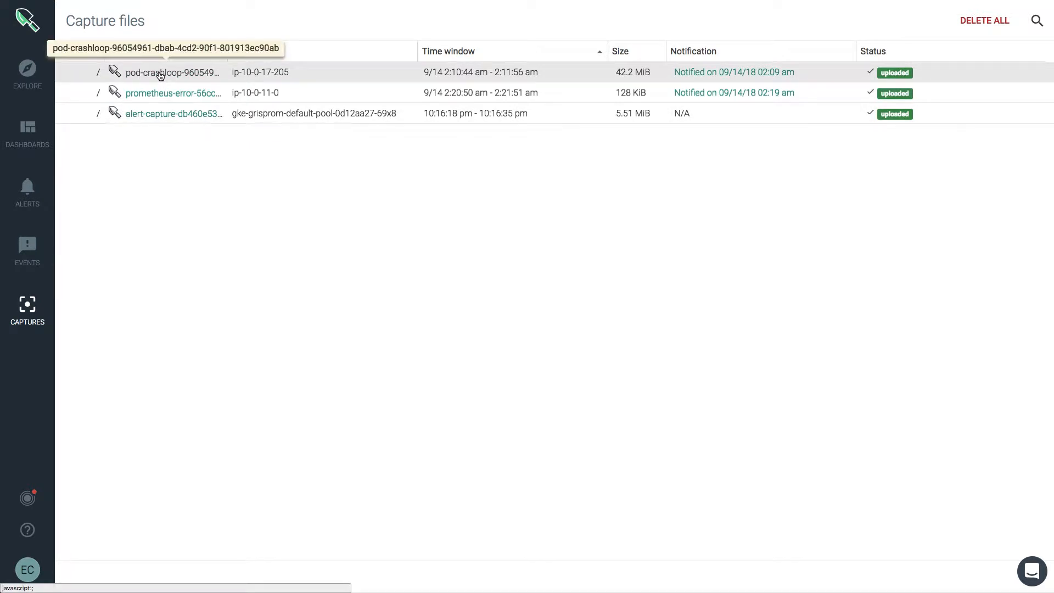
# Step: Open the pod-crashloop capture in Sysdig Inspect's Overview dashboard
pyautogui.click(170, 72)
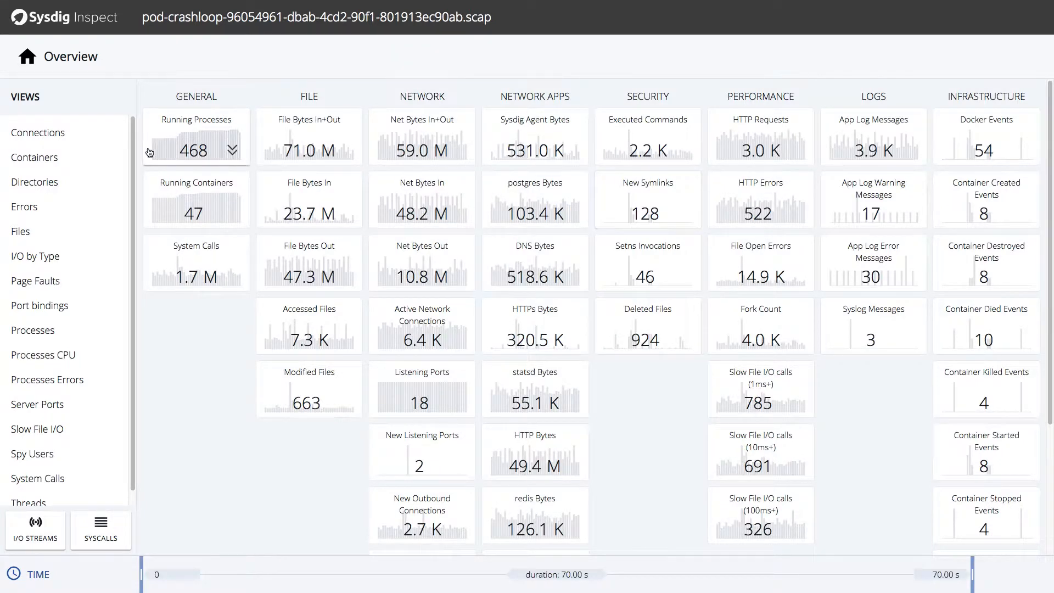
pyautogui.moveTo(822, 141)
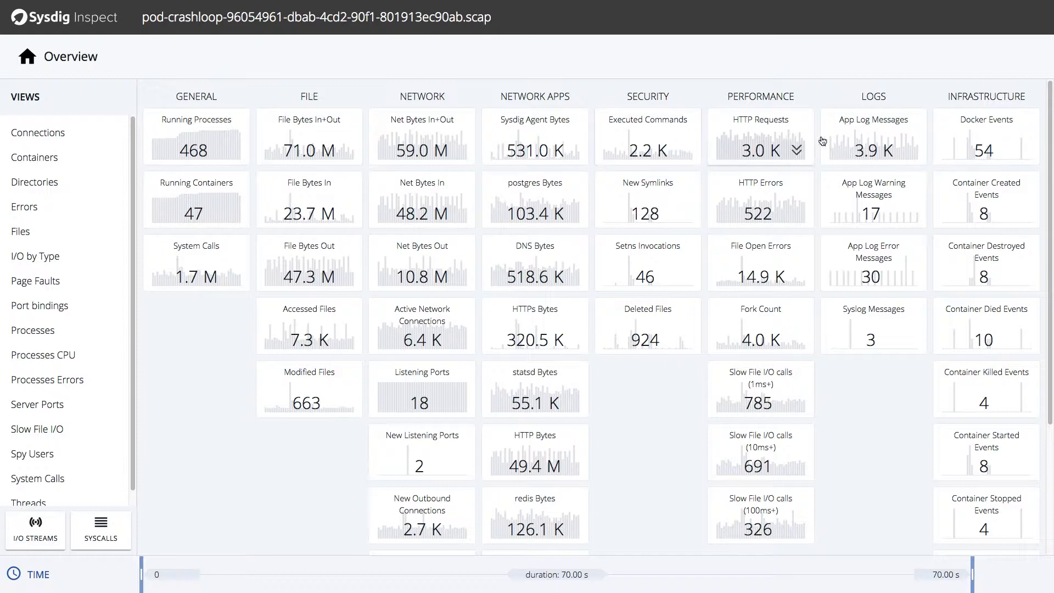
pyautogui.moveTo(1007, 166)
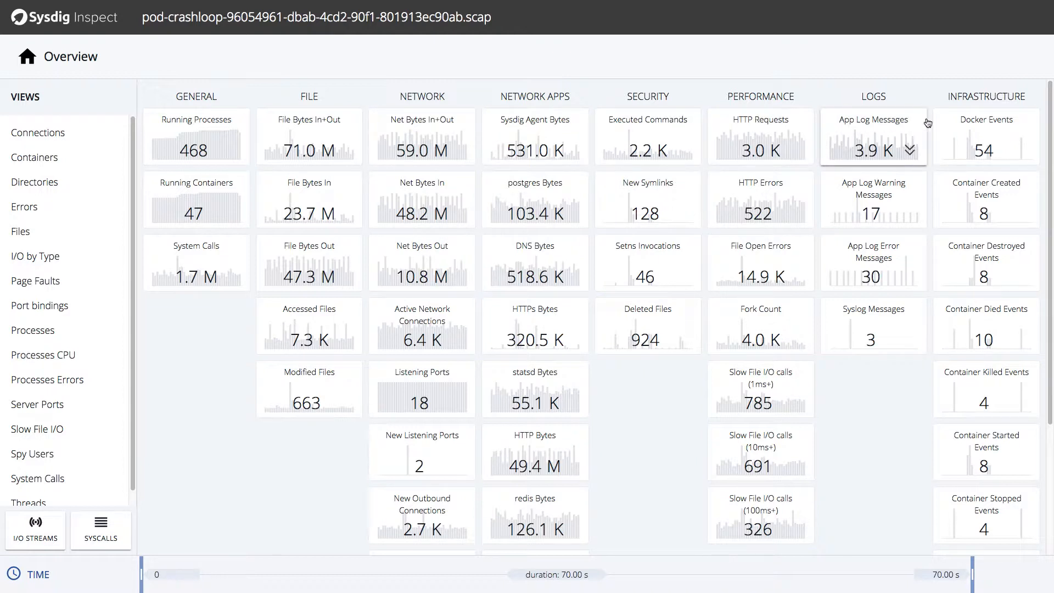
pyautogui.moveTo(968, 127)
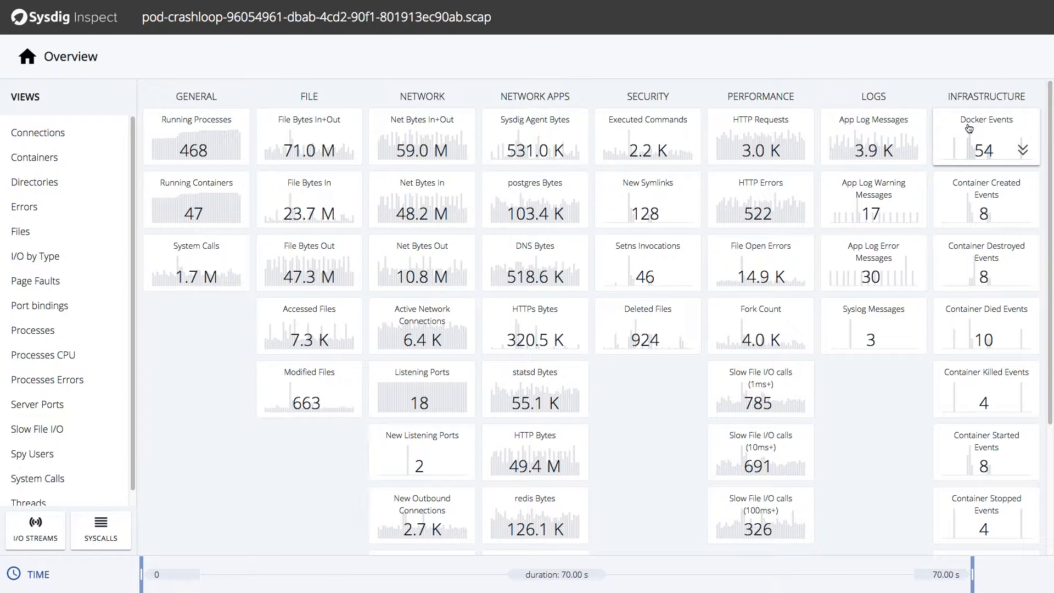
pyautogui.moveTo(859, 456)
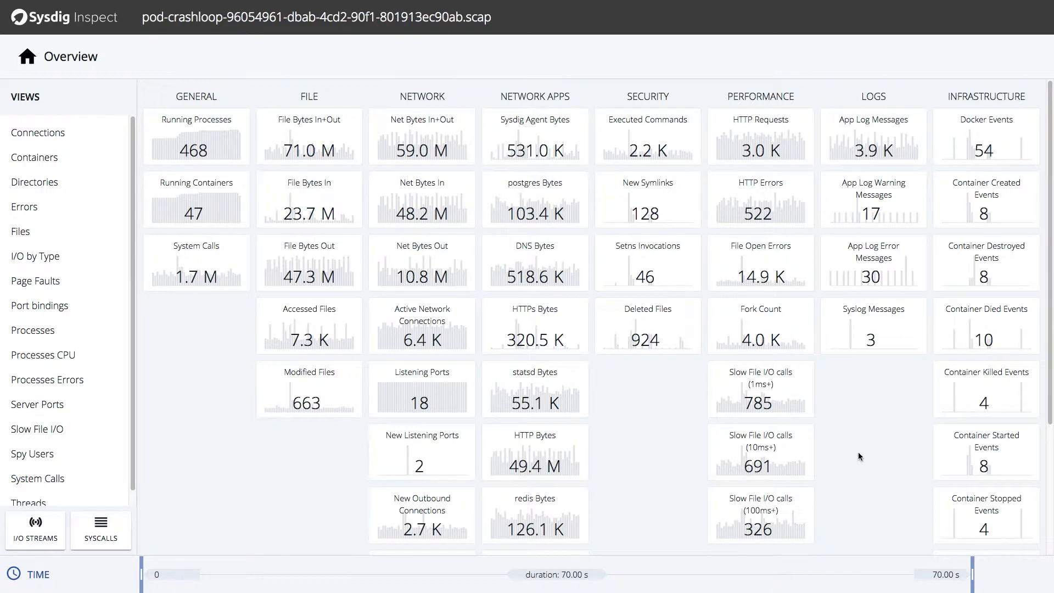
pyautogui.moveTo(990, 340)
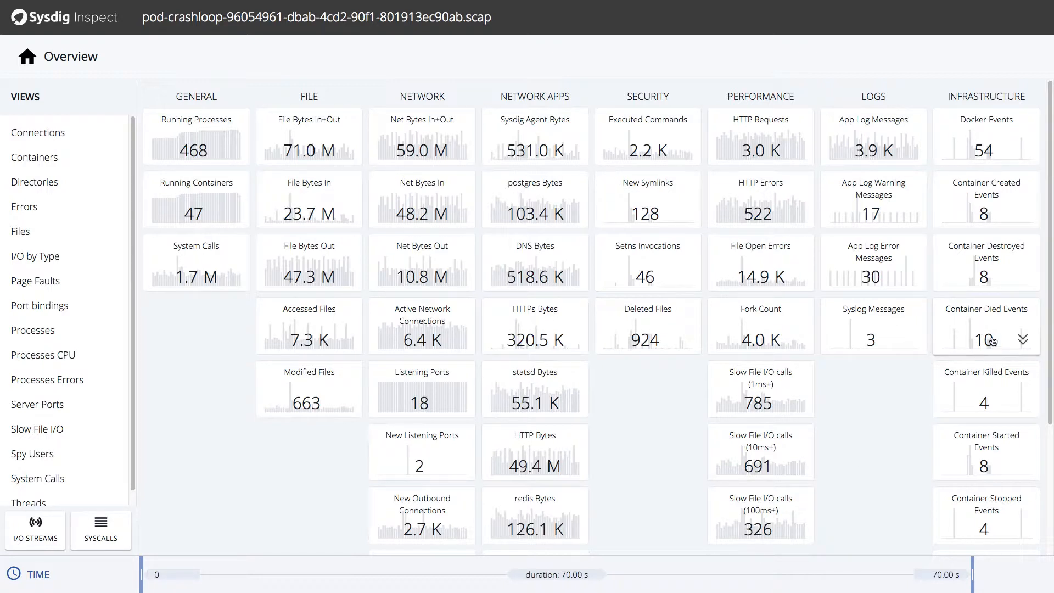
# Step: Narrow the timeline around the Container Died spikes and list the two nginx events
pyautogui.click(984, 340)
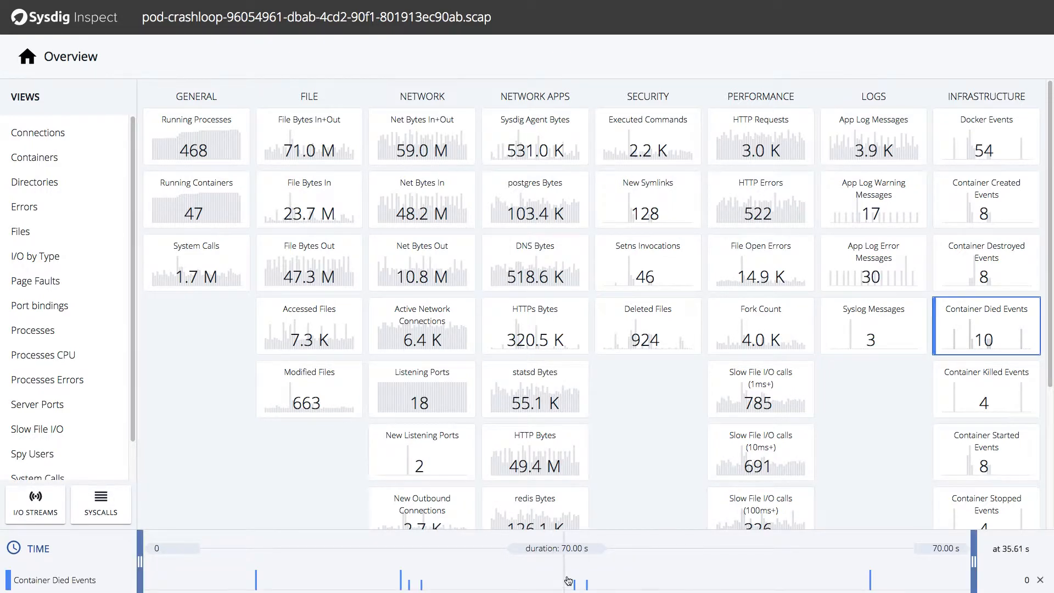
pyautogui.moveTo(561, 580); pyautogui.dragTo(591, 580)
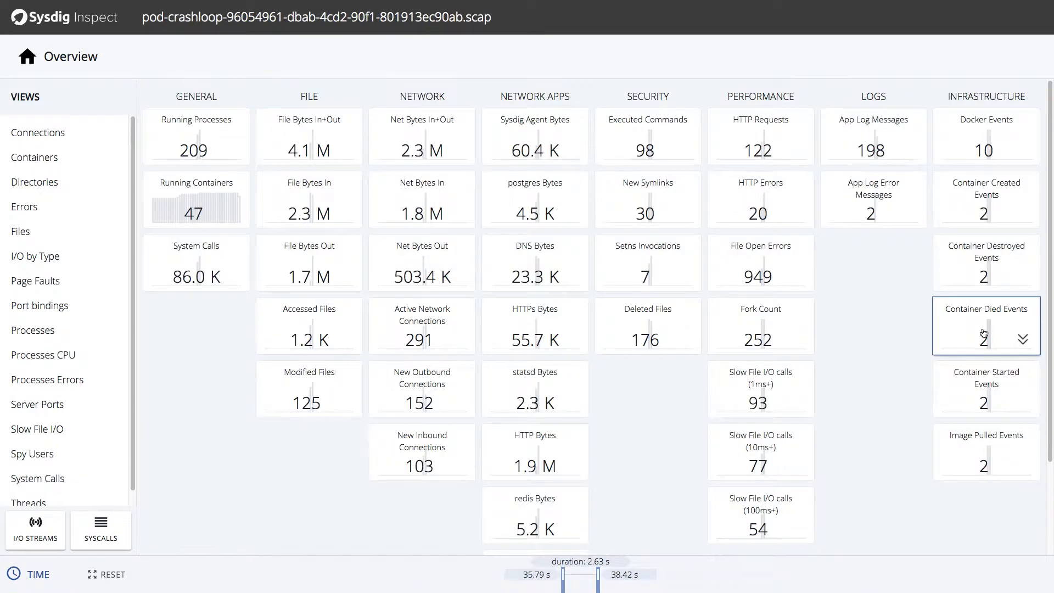
pyautogui.click(984, 332)
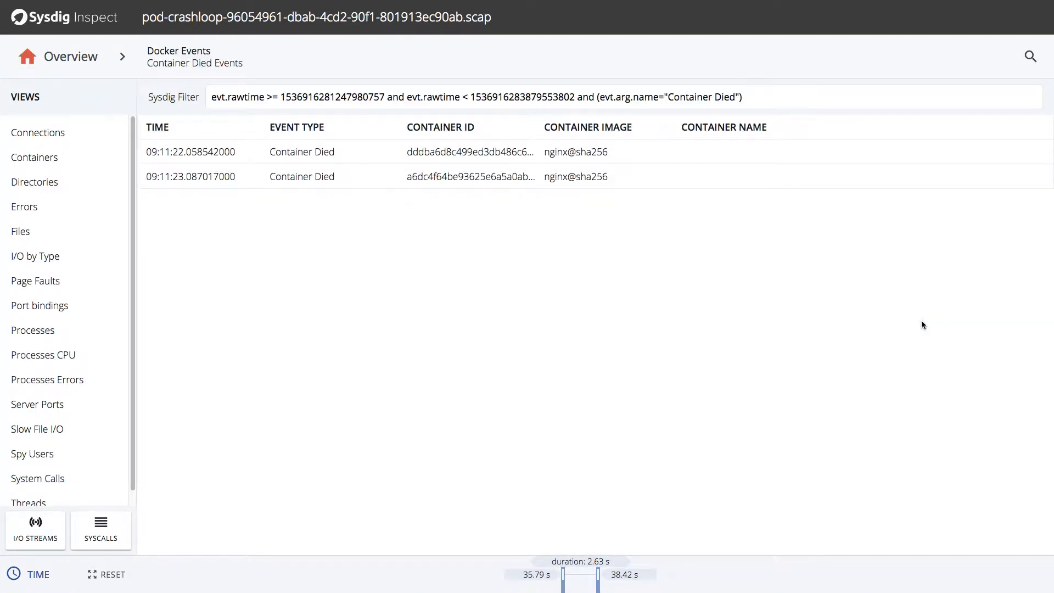
pyautogui.moveTo(849, 328)
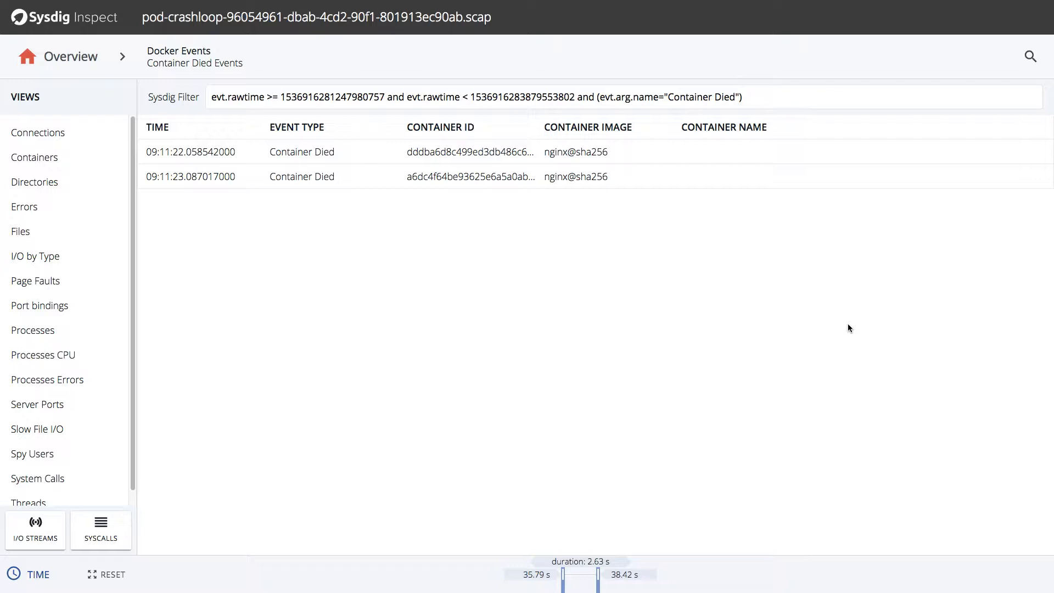
pyautogui.moveTo(816, 328)
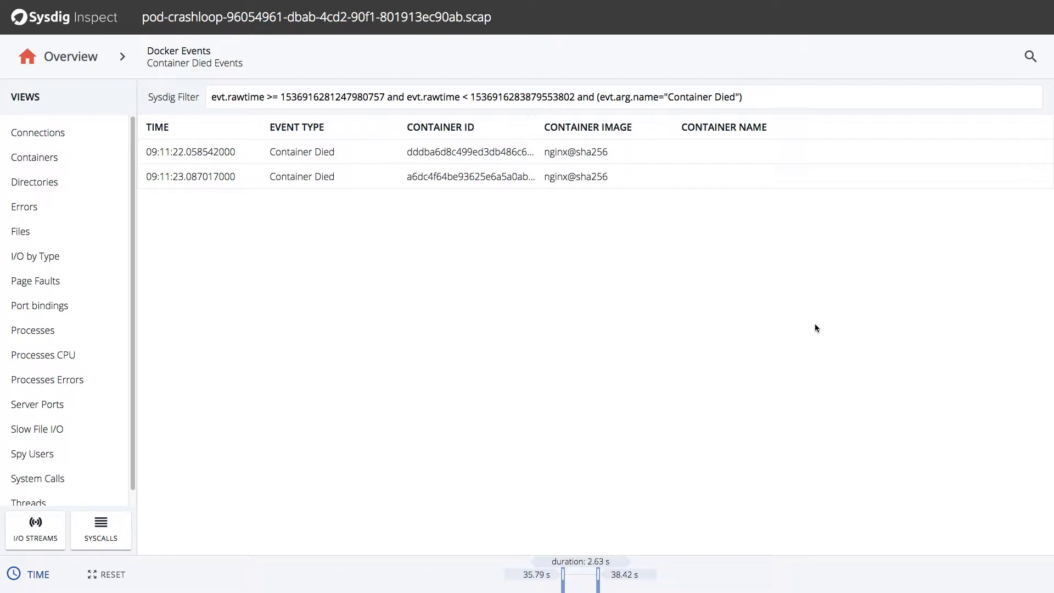
pyautogui.moveTo(718, 319)
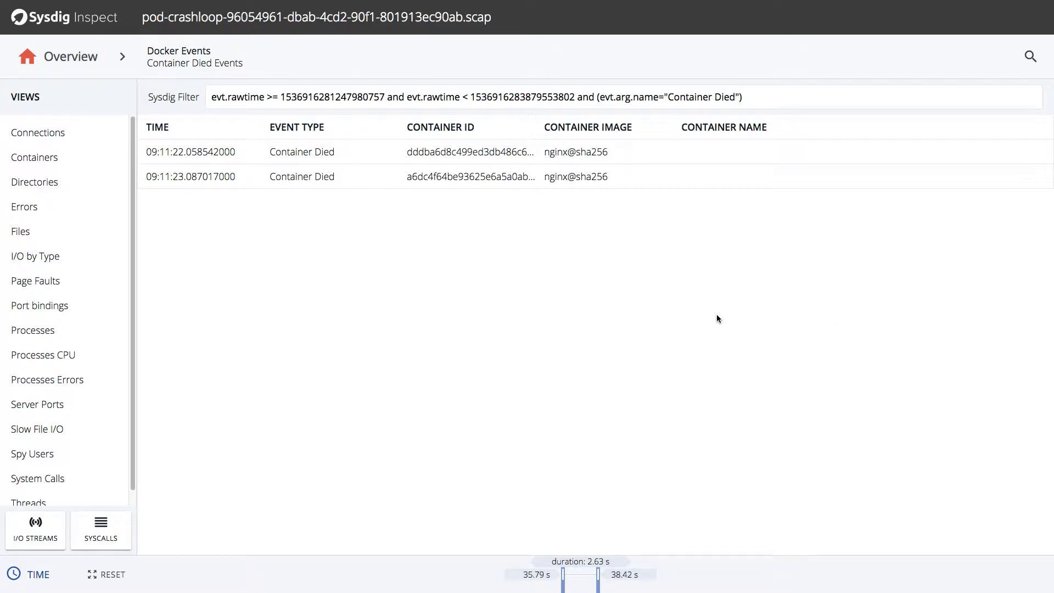
pyautogui.moveTo(457, 281)
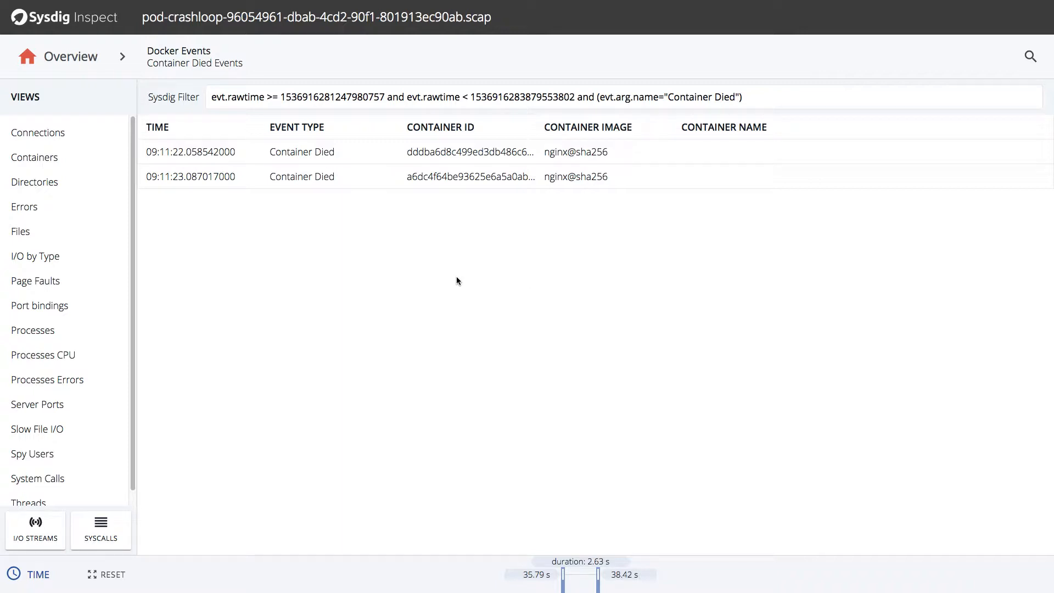
pyautogui.moveTo(306, 309)
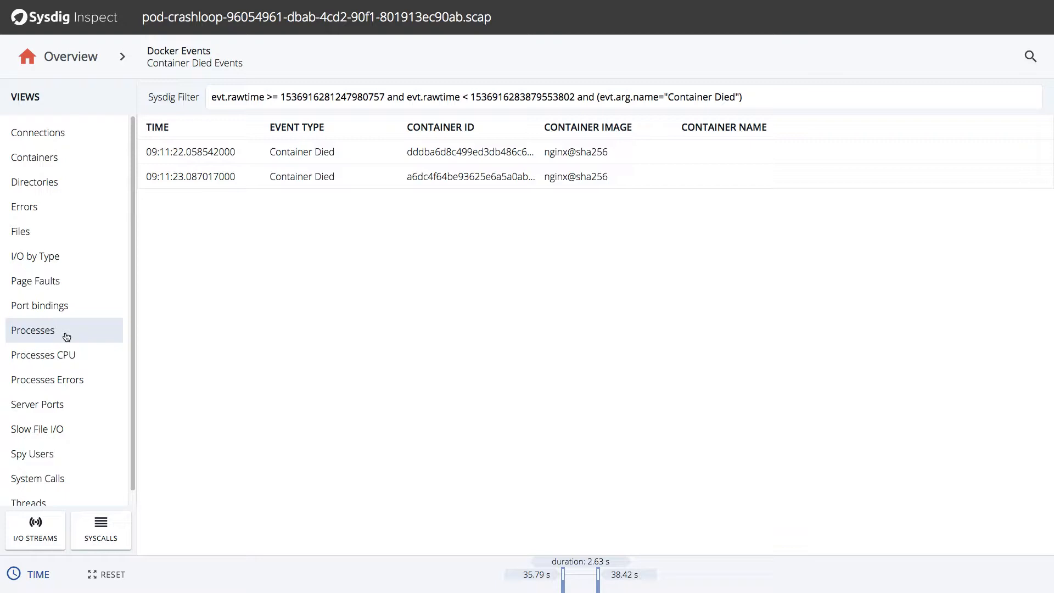
# Step: Filter Processes by proc.name=nginx and open I/O streams for process 32154
pyautogui.click(33, 330)
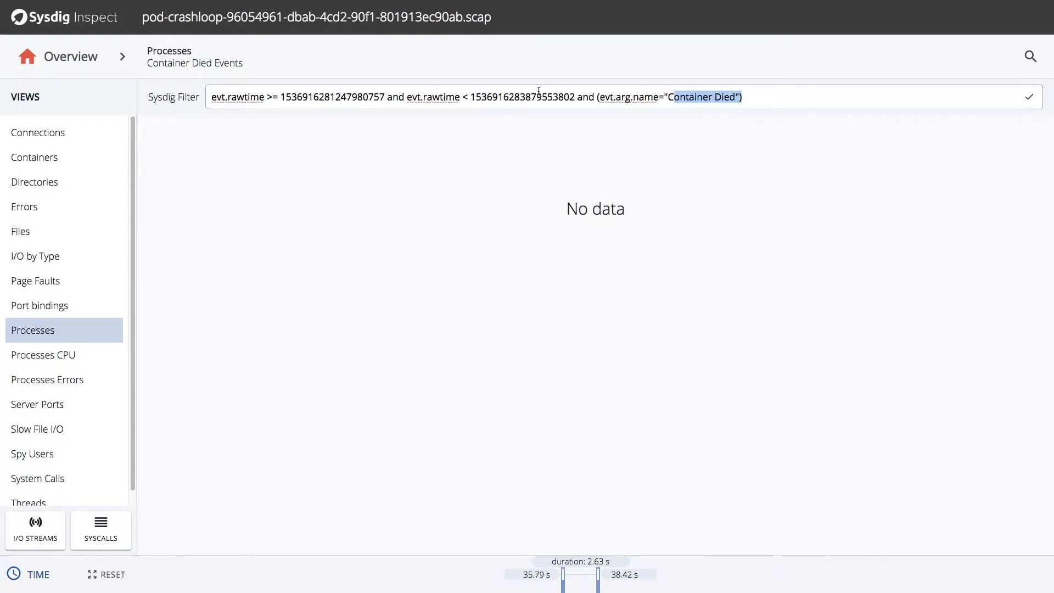
pyautogui.write('proc.')
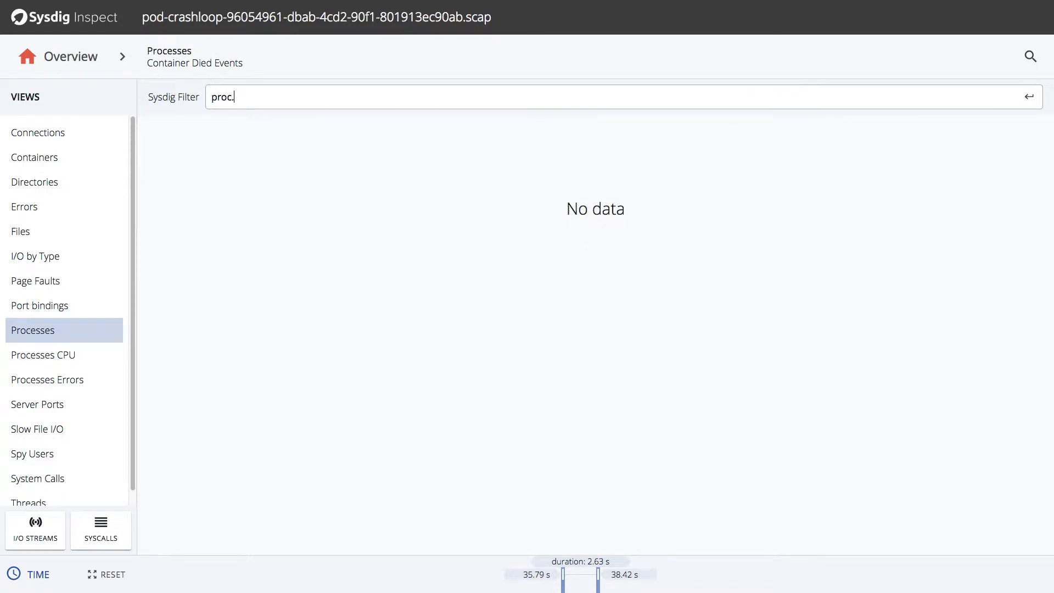
pyautogui.write('name=ngin')
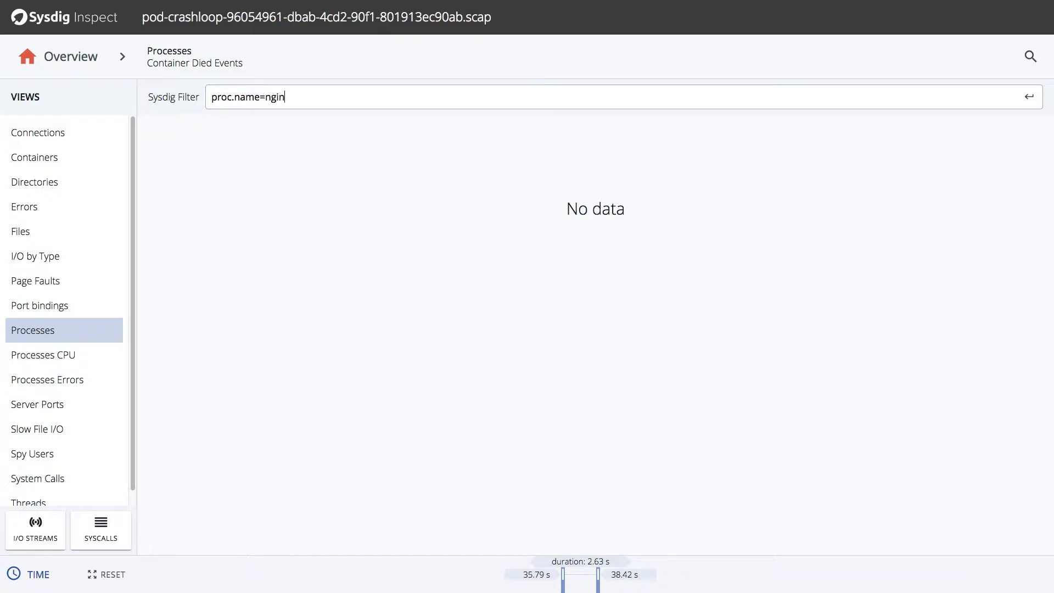
pyautogui.write('x')
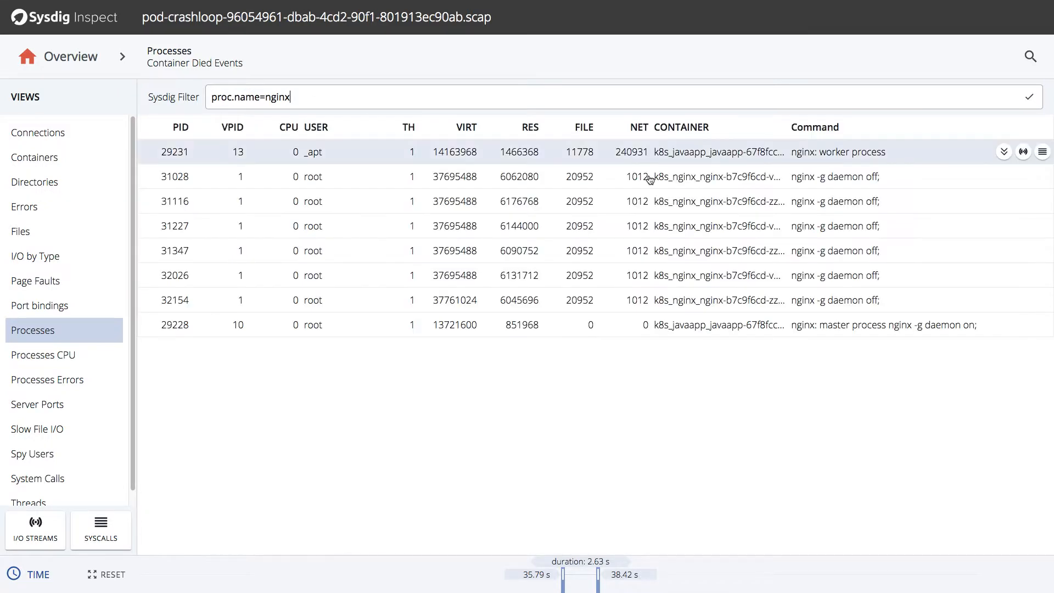
pyautogui.moveTo(923, 299)
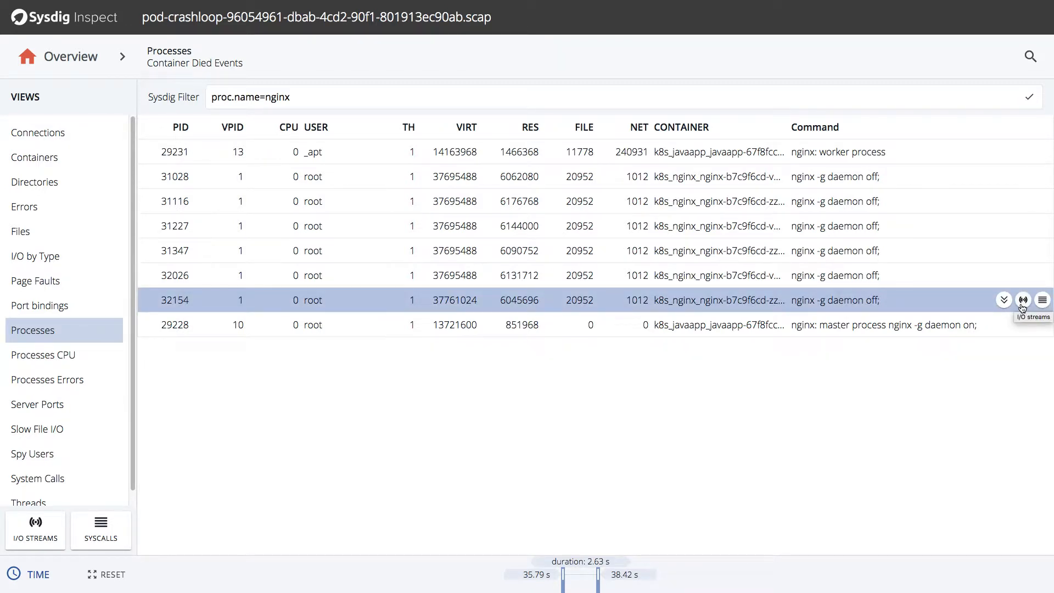
pyautogui.click(1026, 297)
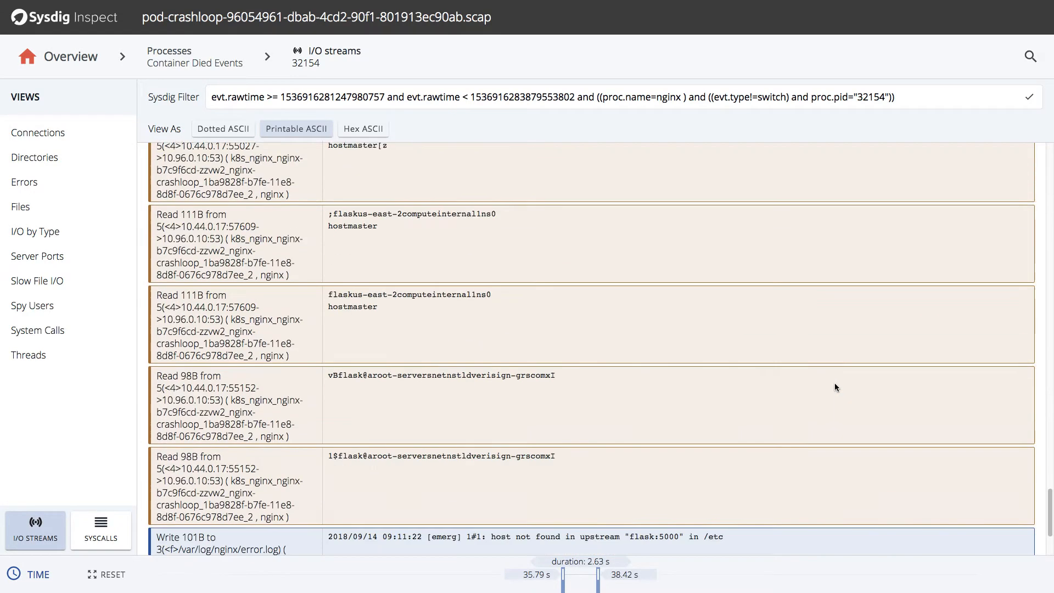
# Step: Scroll to the 'host not found in upstream flask:5000' writes, then return to Overview
pyautogui.scroll(-3)
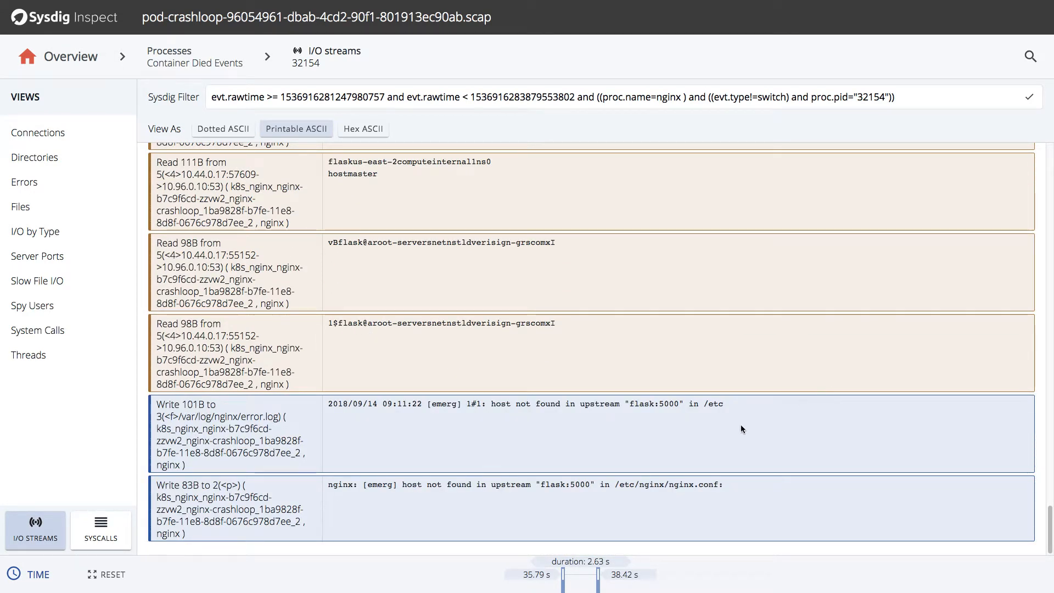
pyautogui.moveTo(540, 409)
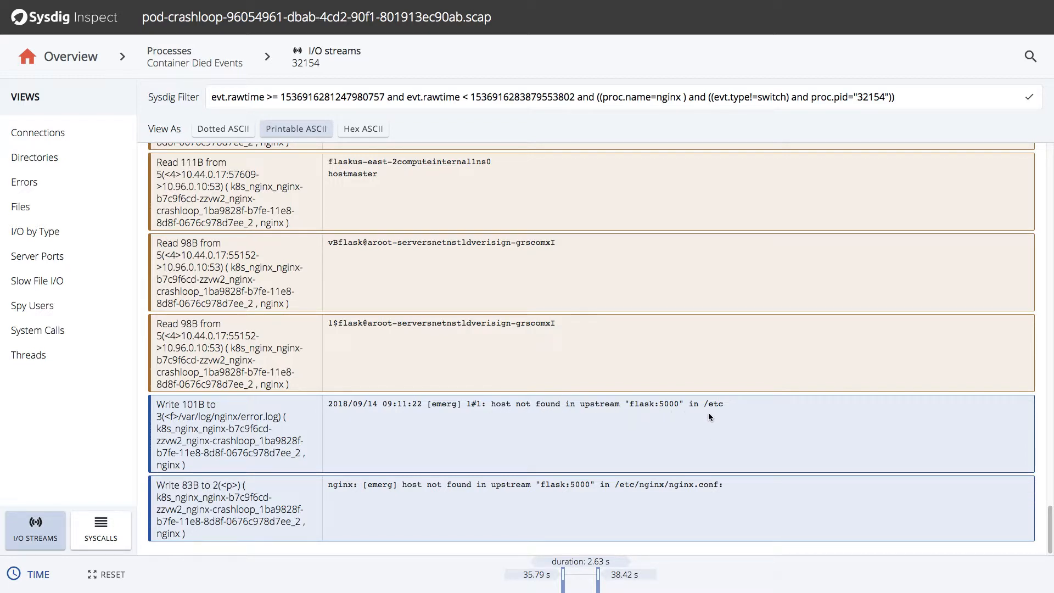
pyautogui.moveTo(671, 422)
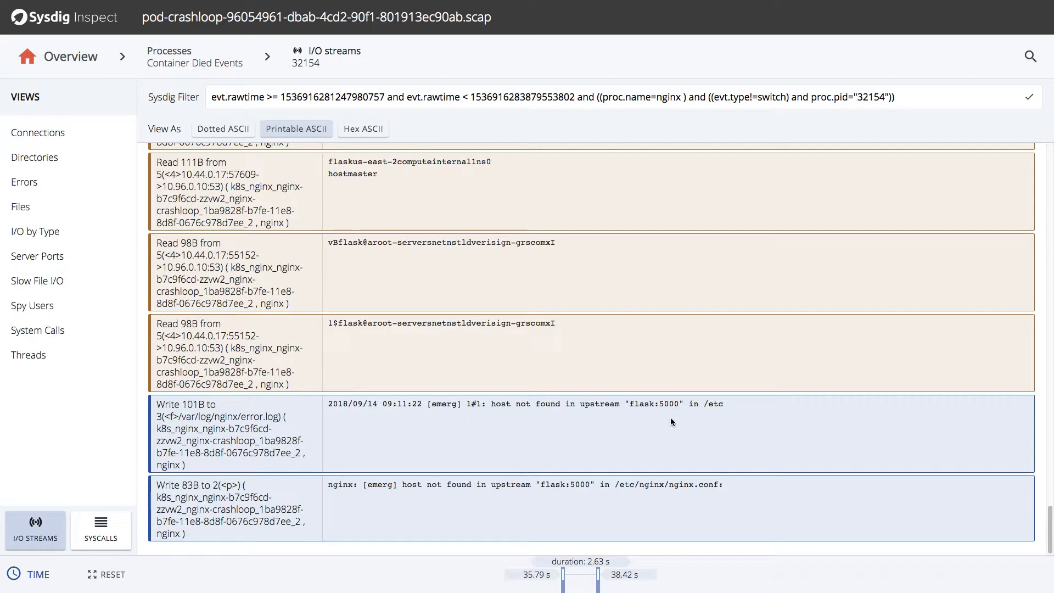
pyautogui.moveTo(686, 503)
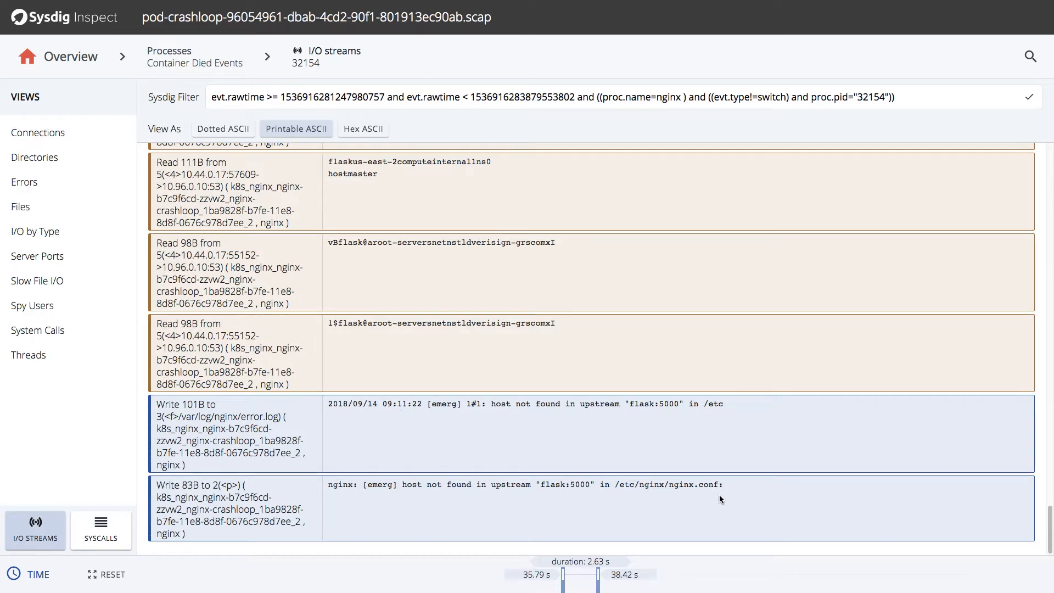
pyautogui.click(70, 56)
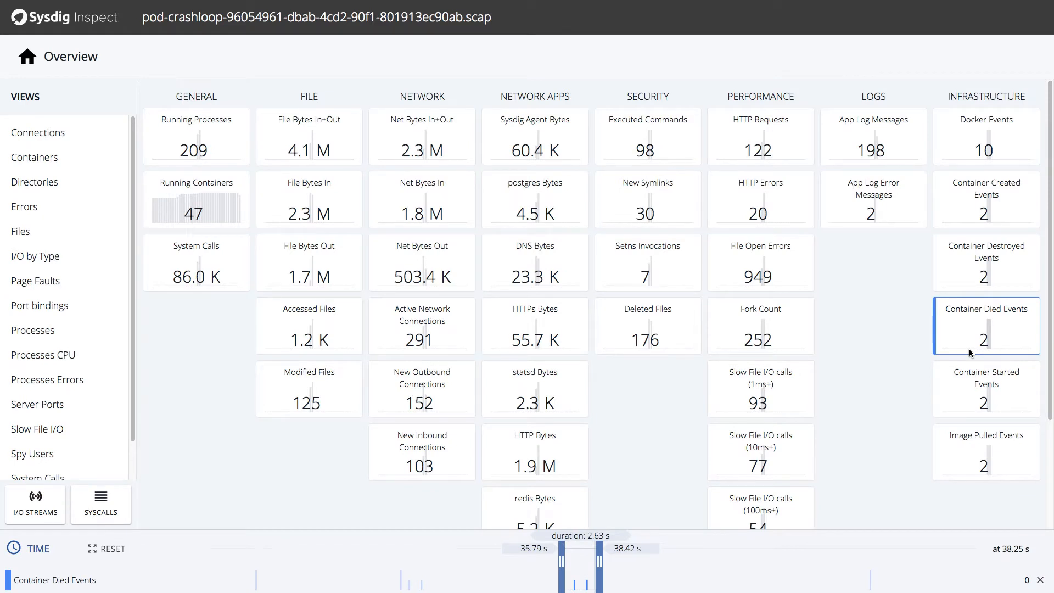